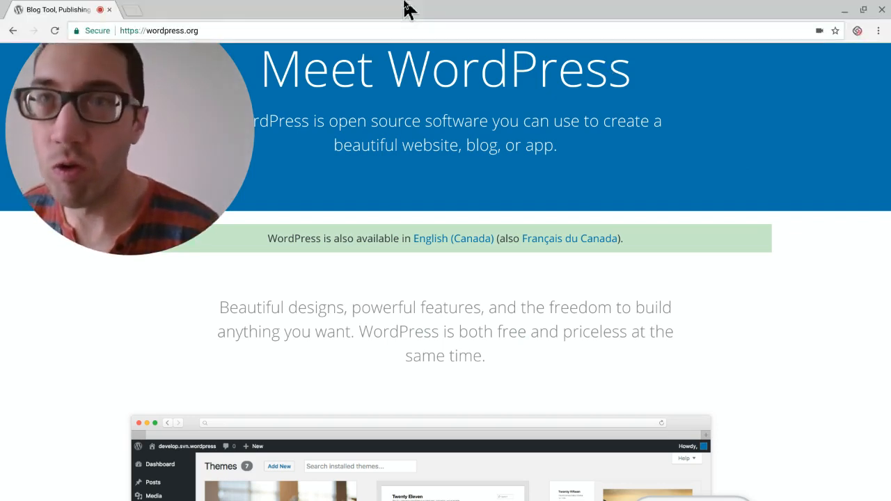
# Scroll the wordpress.org homepage from the intro past the themes screenshot to the Trusted by the Best heading
pyautogui.scroll(-3)
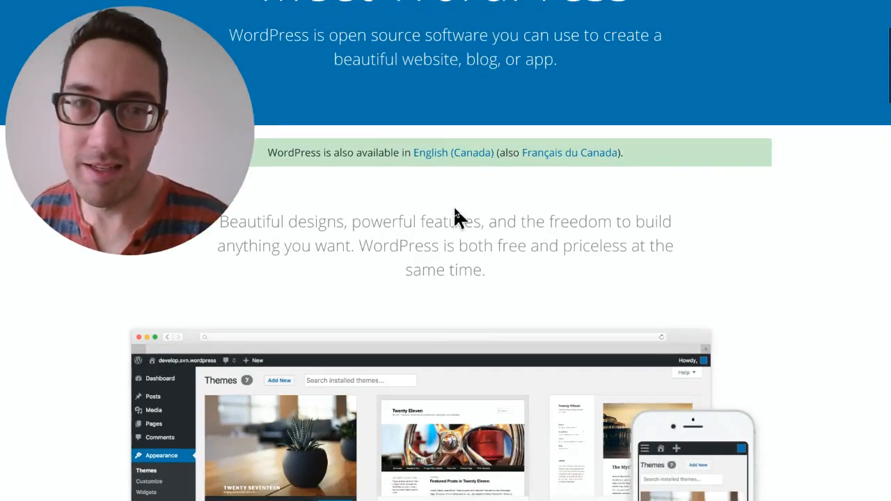
pyautogui.scroll(-3)
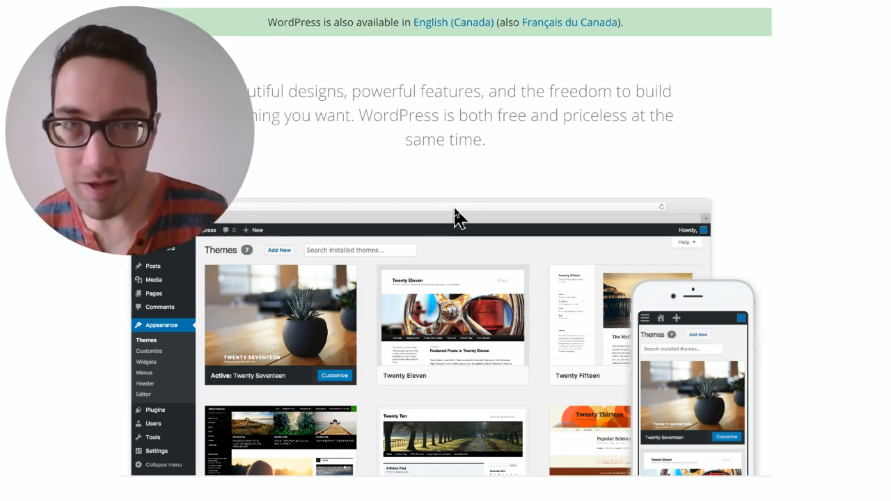
pyautogui.scroll(-3)
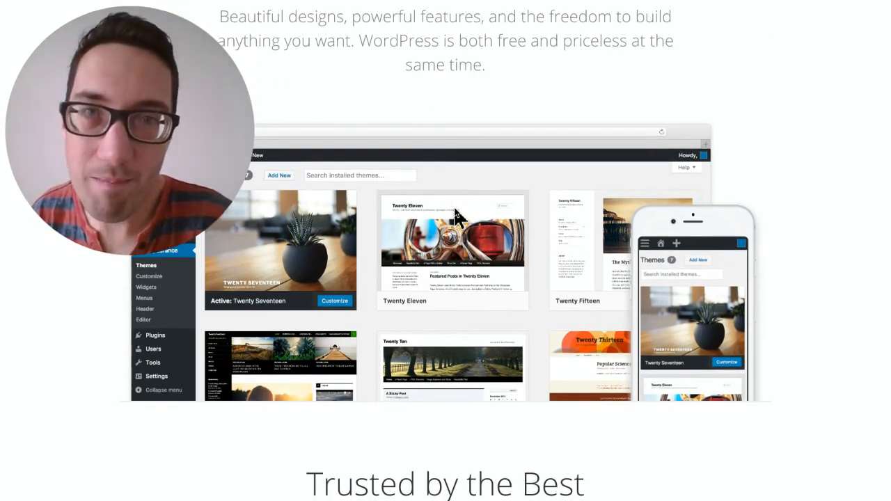
pyautogui.scroll(-3)
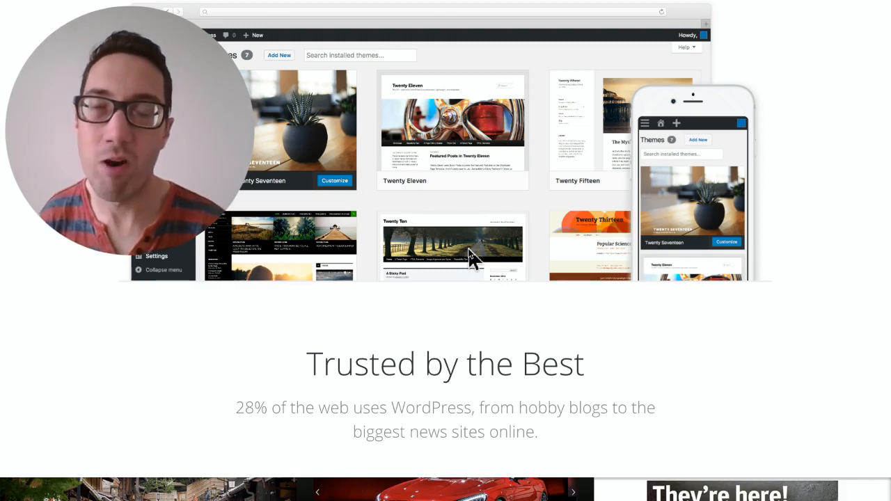
# Scroll past the grid of example showcase sites until the Powerful Features heading and icons appear
pyautogui.scroll(-3)
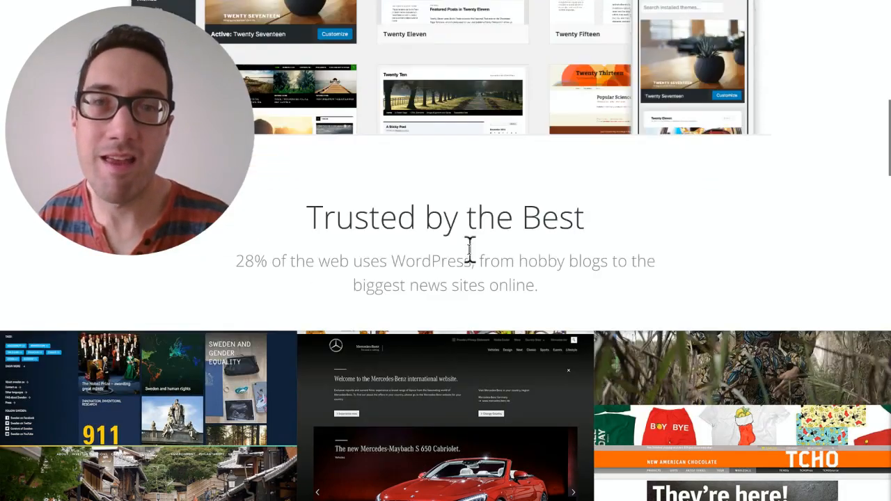
pyautogui.scroll(-3)
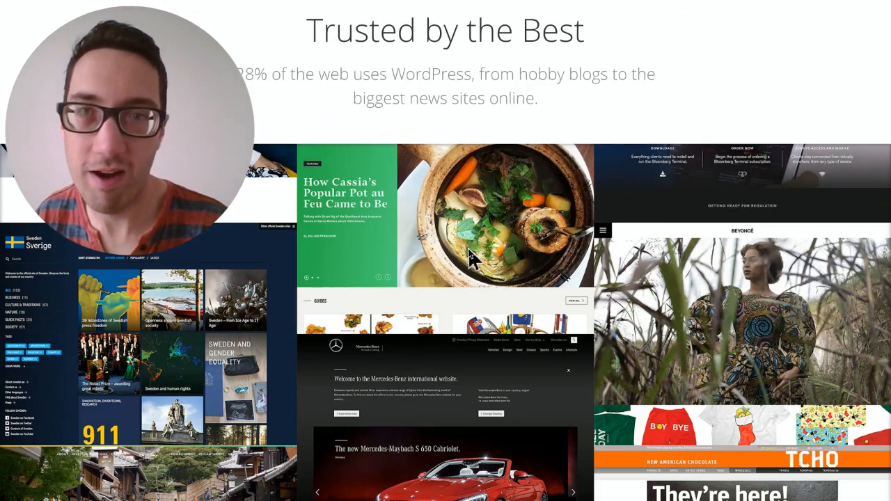
pyautogui.scroll(-3)
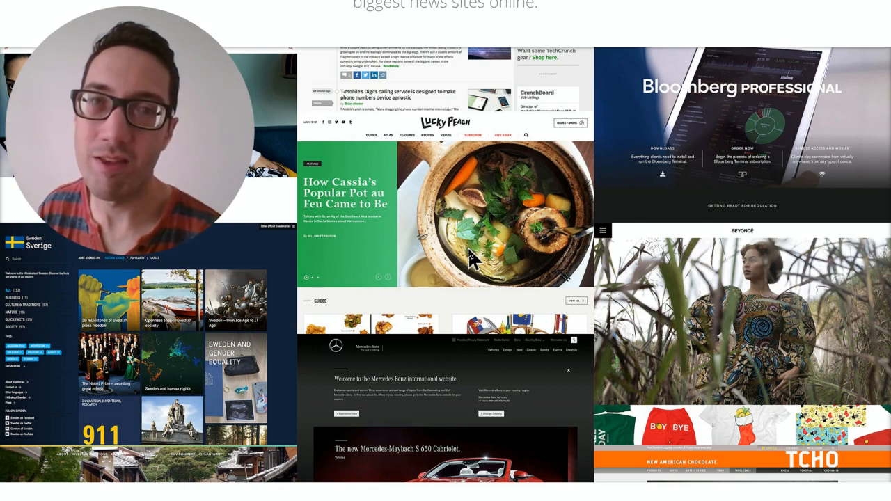
pyautogui.scroll(-3)
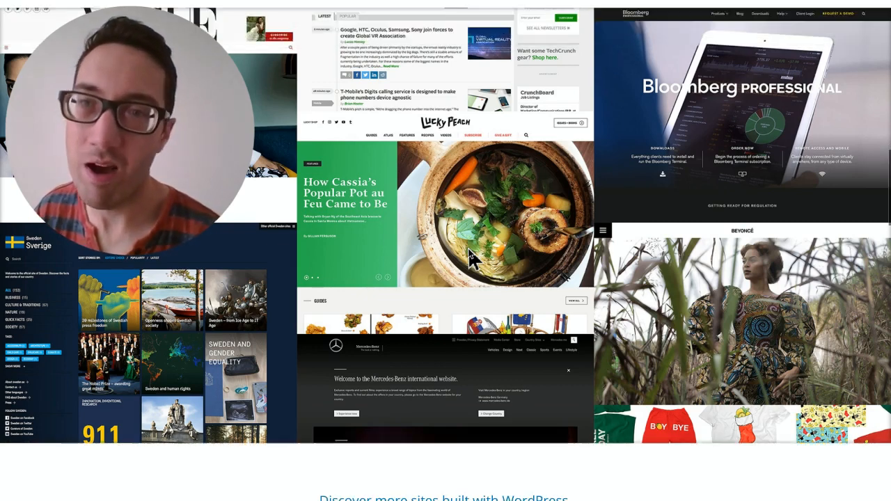
pyautogui.moveTo(466, 228)
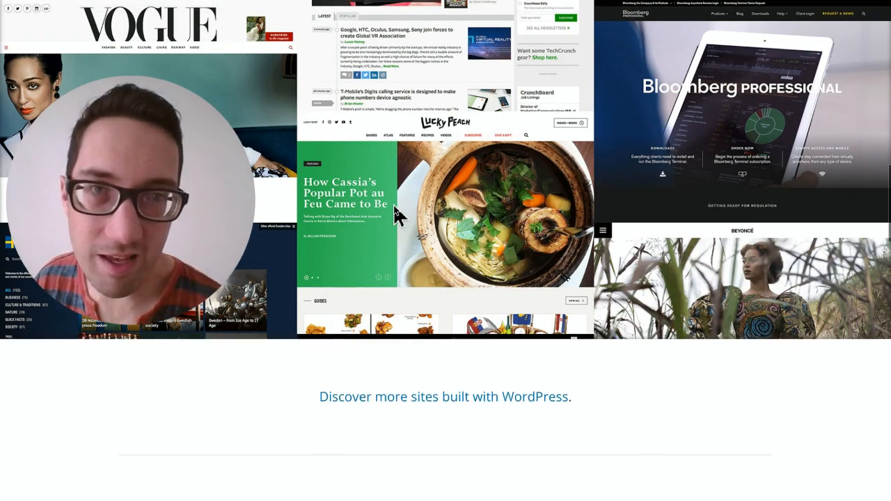
pyautogui.scroll(-3)
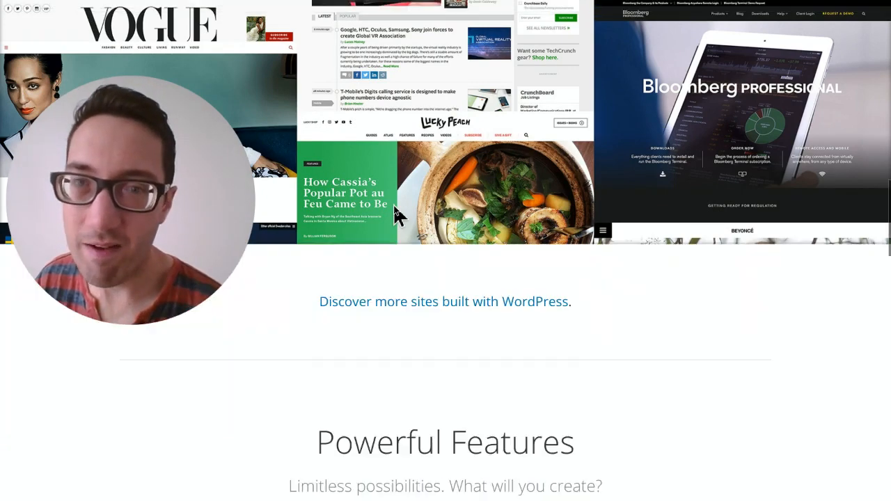
pyautogui.scroll(-3)
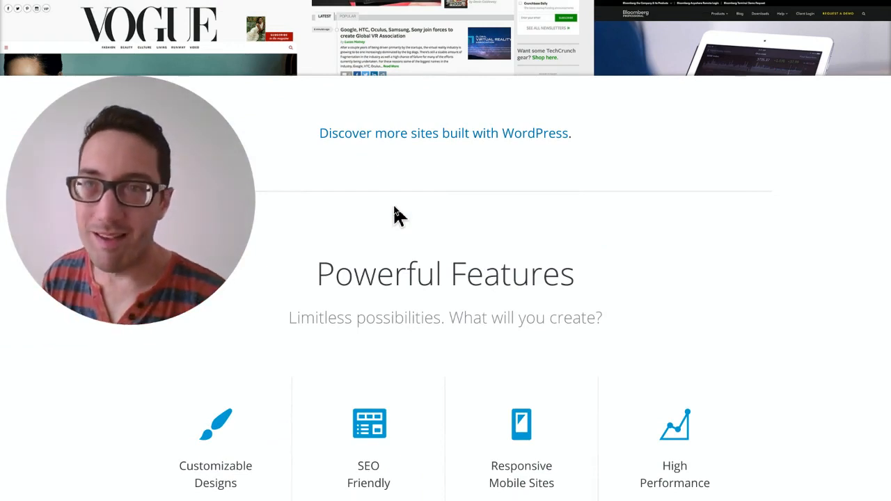
# Scroll down through the full features grid to the note about extending with over 45,000 plugins
pyautogui.scroll(-3)
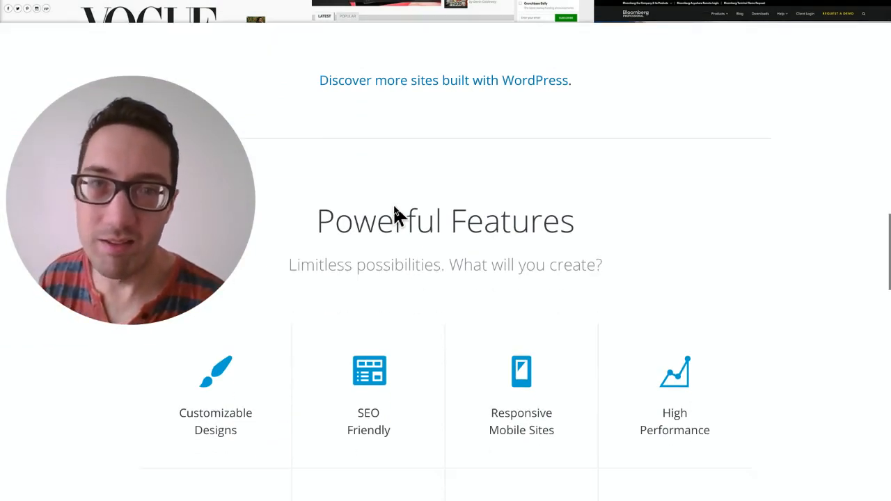
pyautogui.scroll(-3)
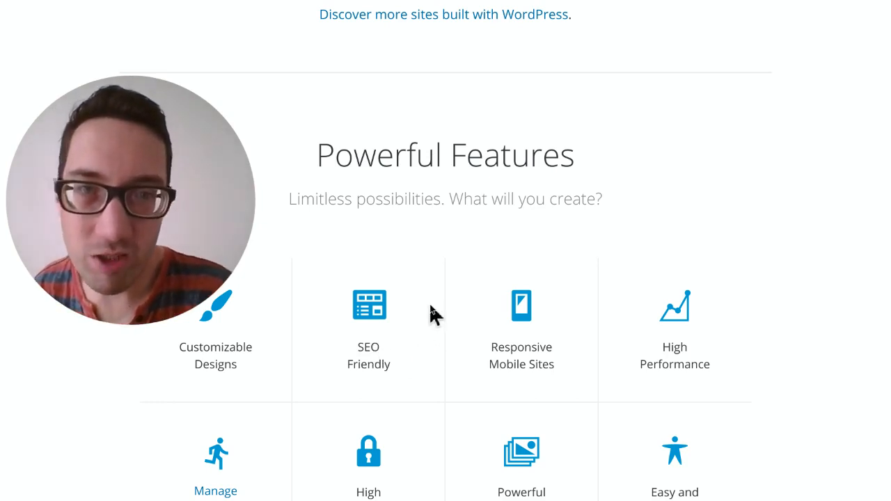
pyautogui.moveTo(558, 378)
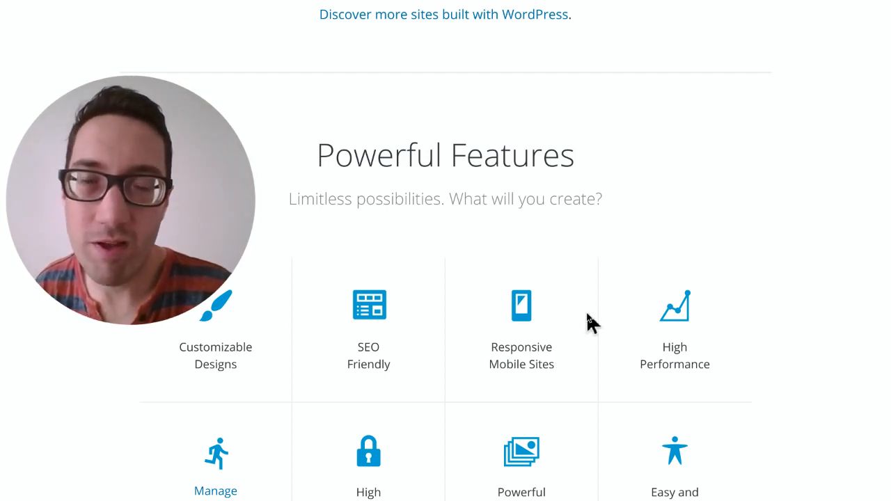
pyautogui.scroll(-3)
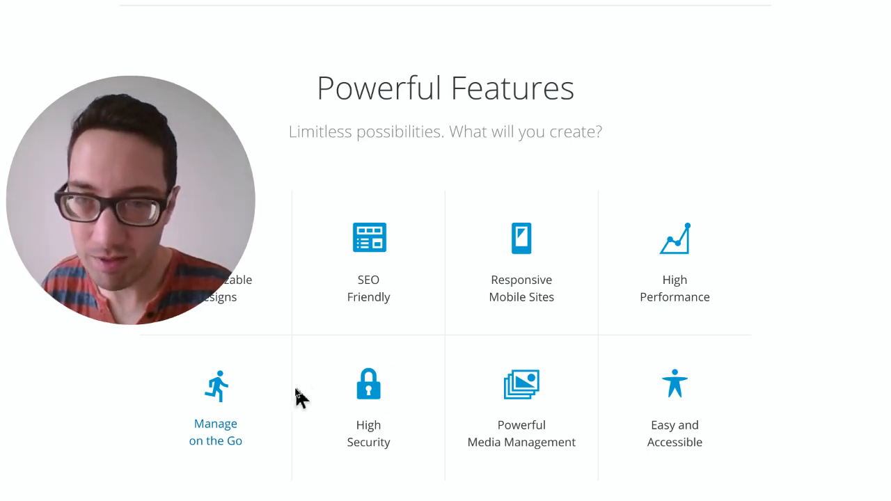
pyautogui.moveTo(237, 404)
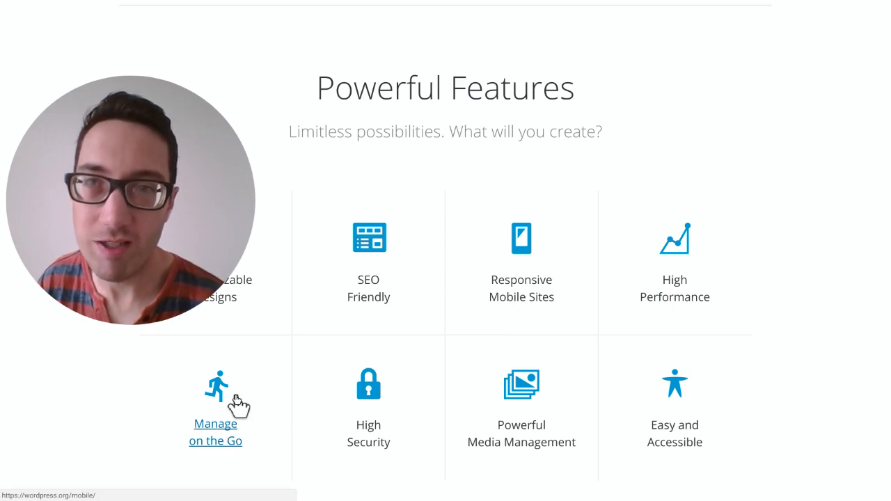
pyautogui.moveTo(303, 398)
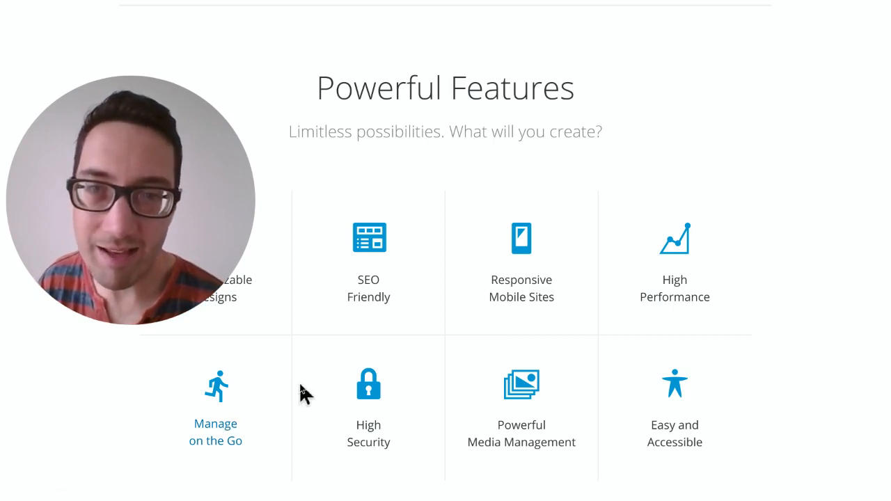
pyautogui.moveTo(363, 407)
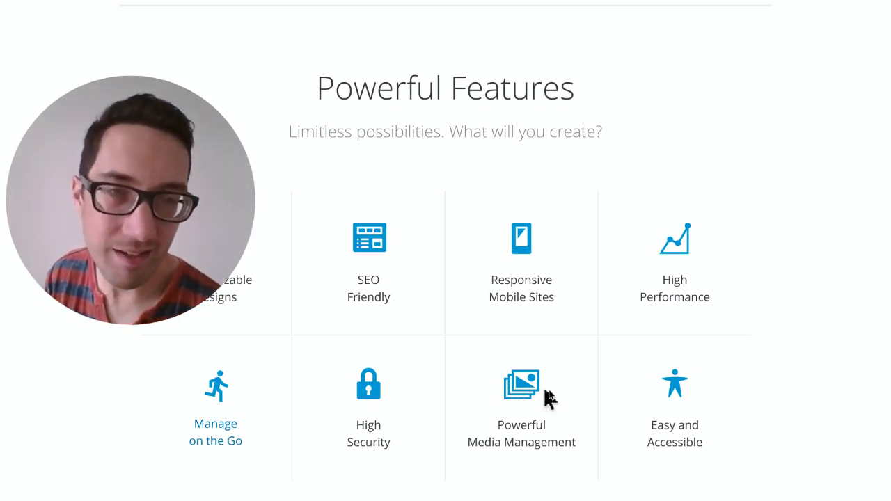
pyautogui.moveTo(679, 398)
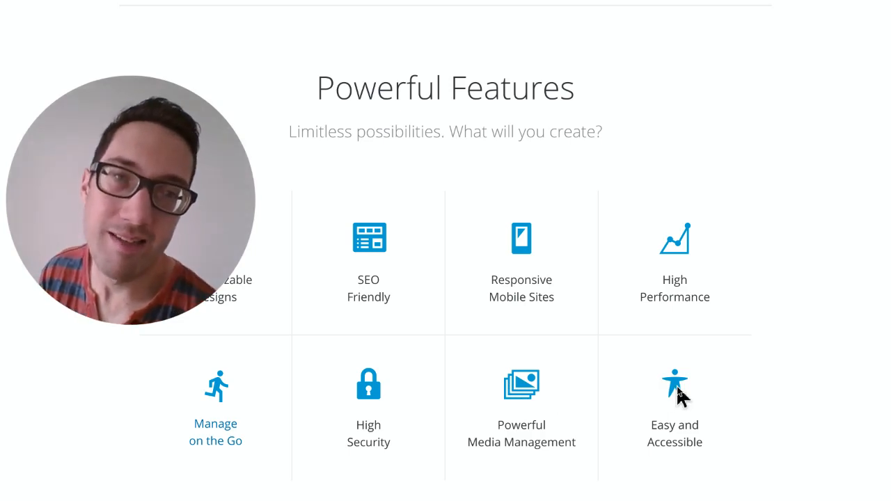
pyautogui.scroll(-3)
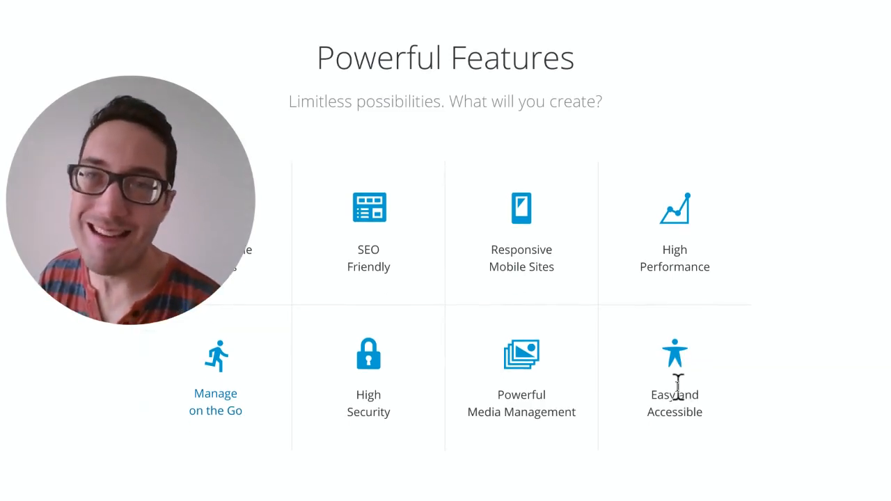
pyautogui.scroll(-3)
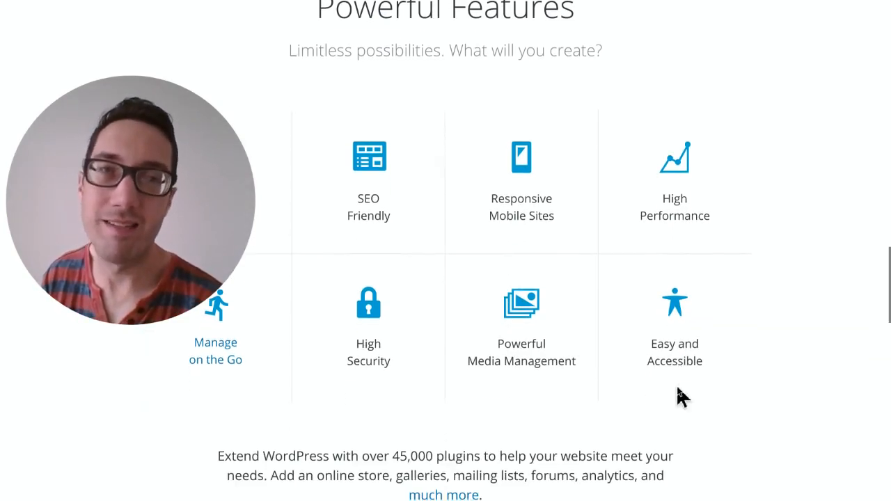
# Scroll slightly so the community crowd photo with the Thank you! banner shows below the plugins note
pyautogui.scroll(-3)
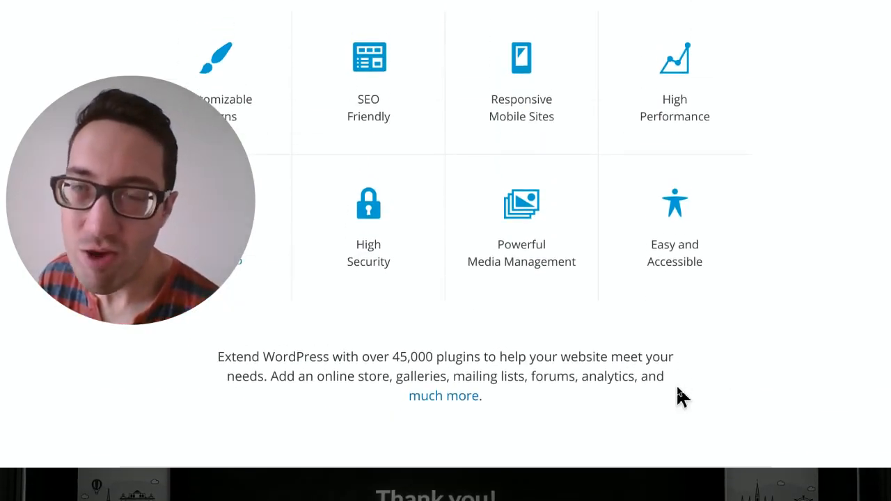
pyautogui.scroll(-3)
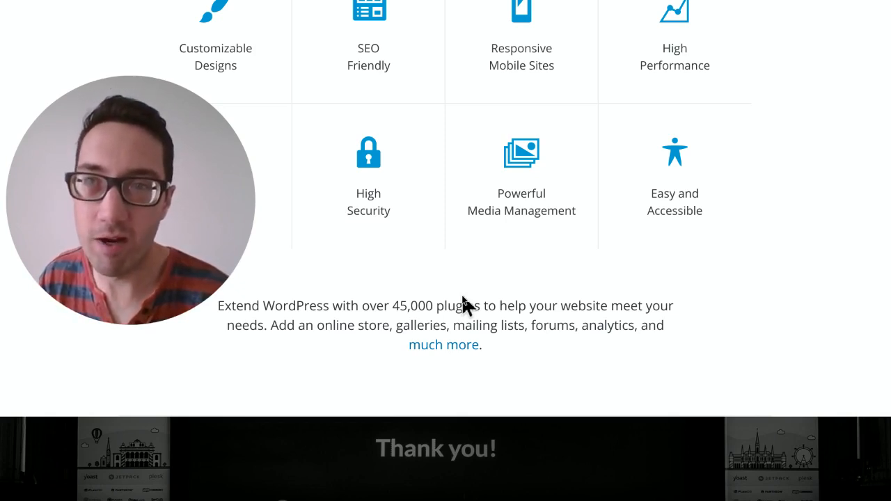
pyautogui.scroll(-3)
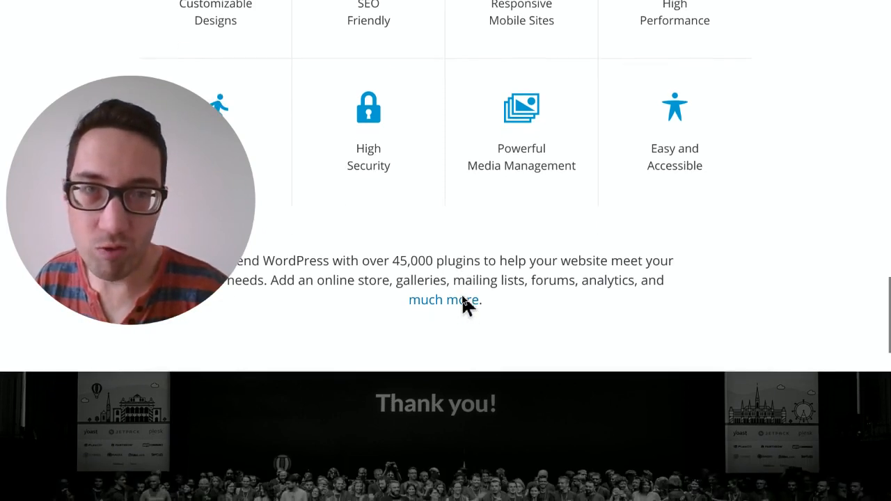
# Scroll through the community and Get Started sections down to the wordpress.org footer
pyautogui.scroll(-3)
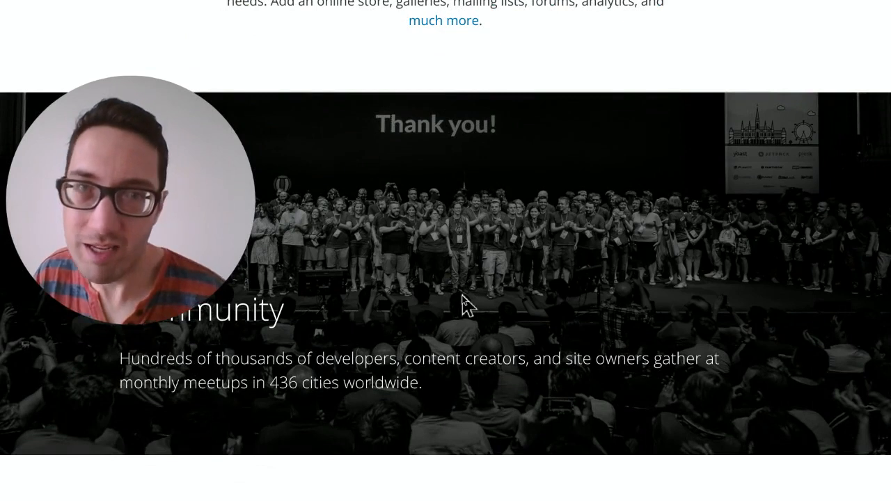
pyautogui.scroll(-3)
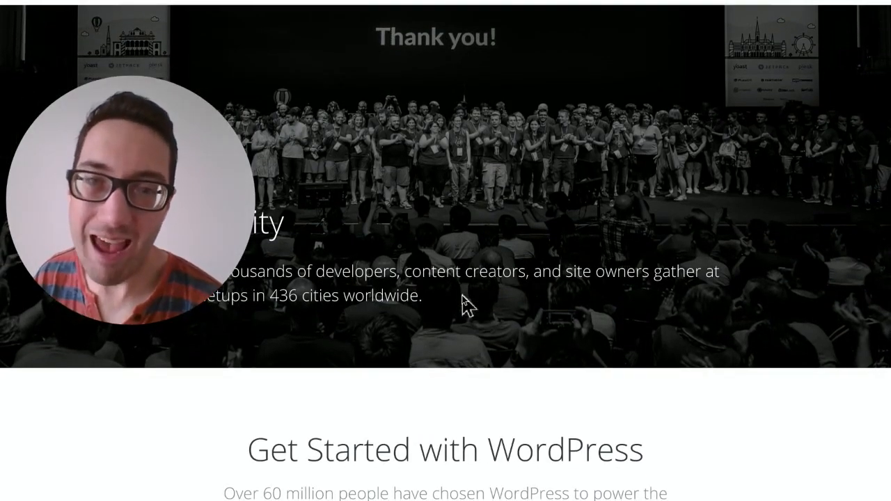
pyautogui.scroll(-3)
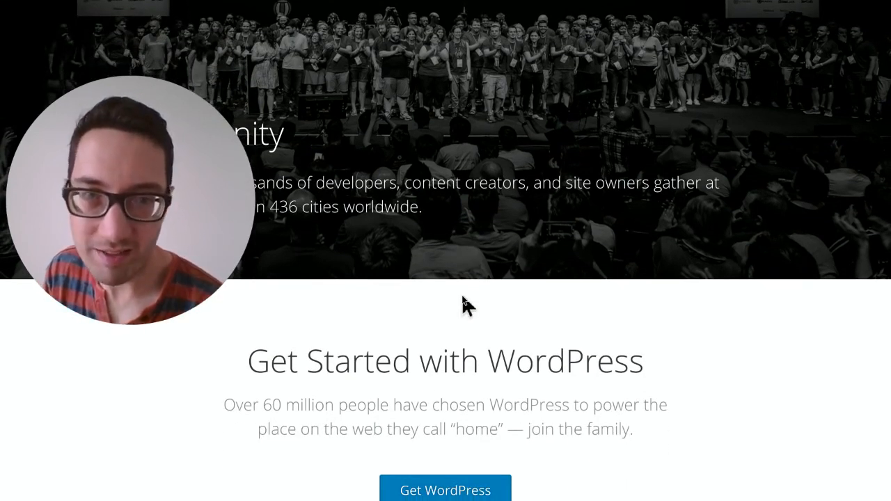
pyautogui.scroll(-3)
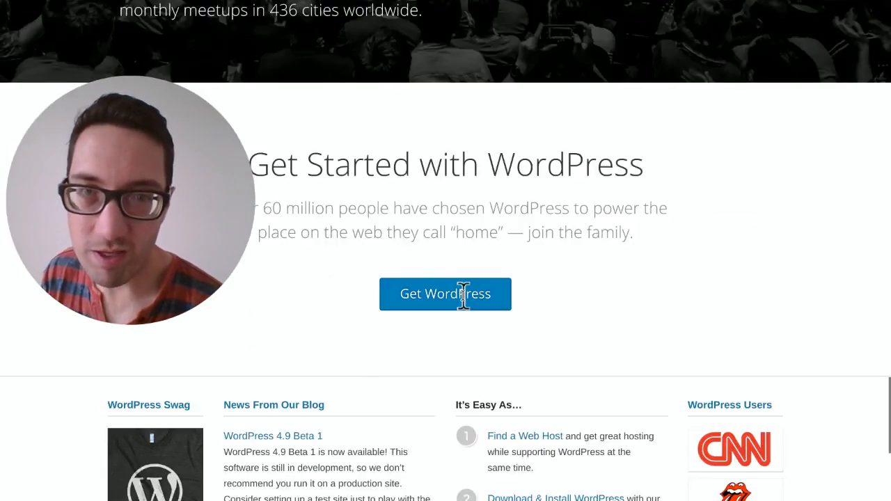
pyautogui.scroll(-3)
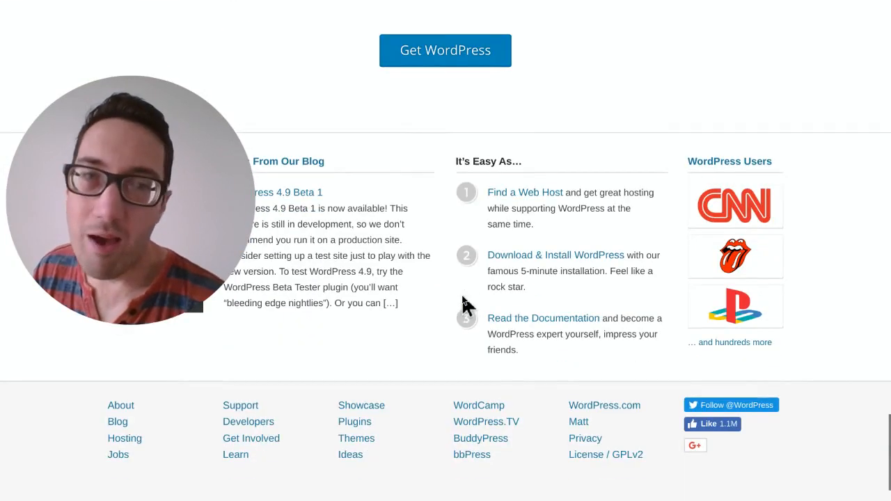
pyautogui.scroll(3)
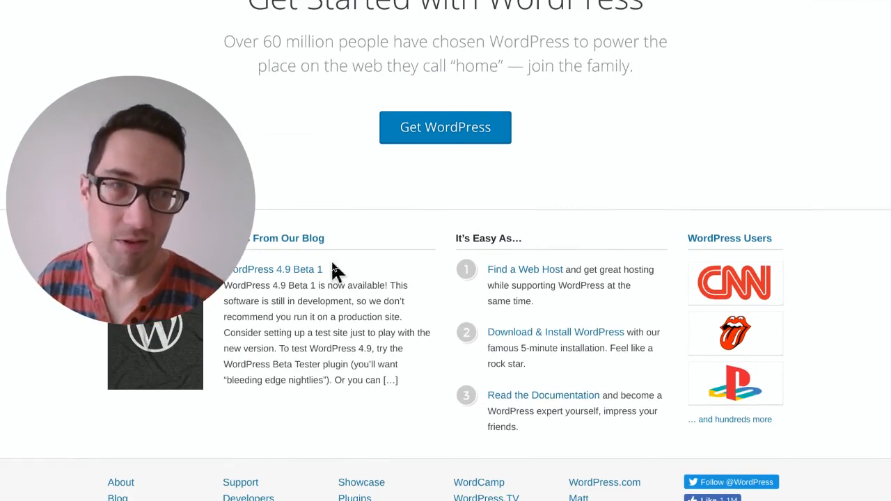
pyautogui.scroll(-3)
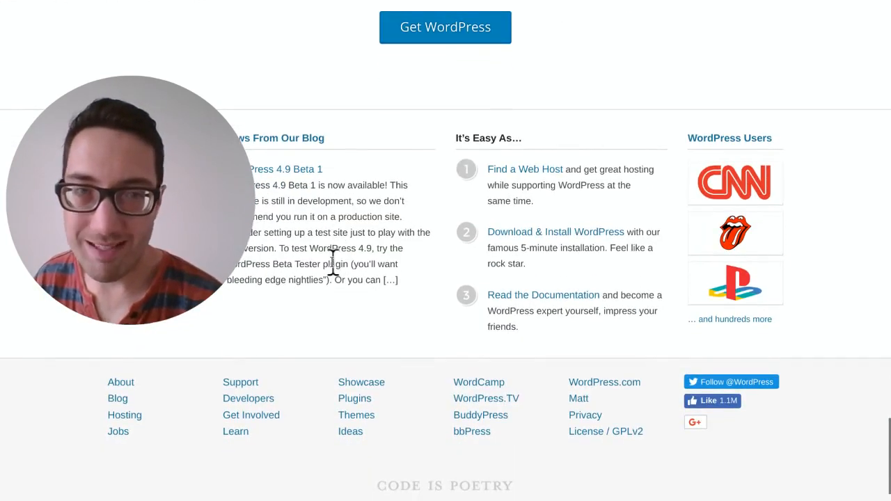
pyautogui.scroll(-3)
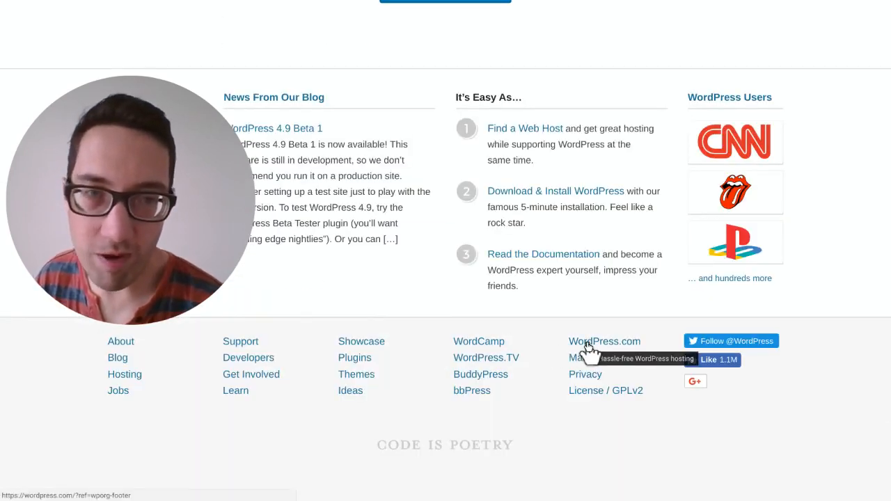
# Open the WordPress.com landing page from the footer link
pyautogui.click(604, 341)
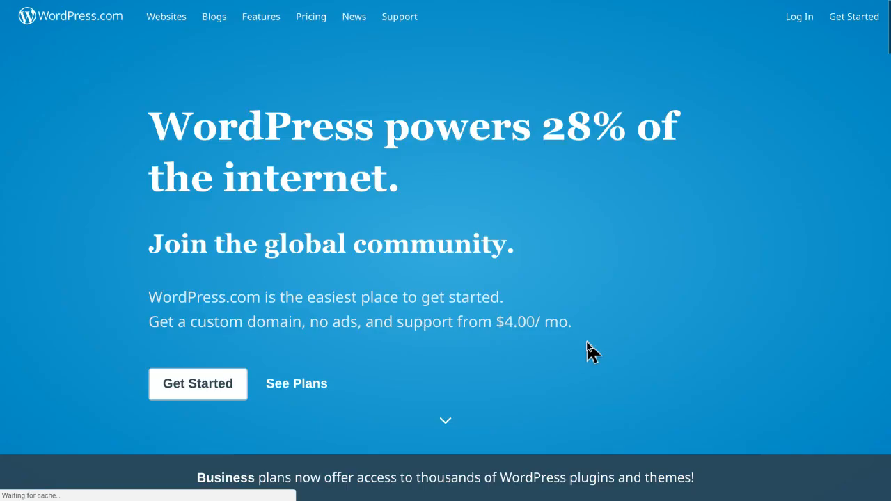